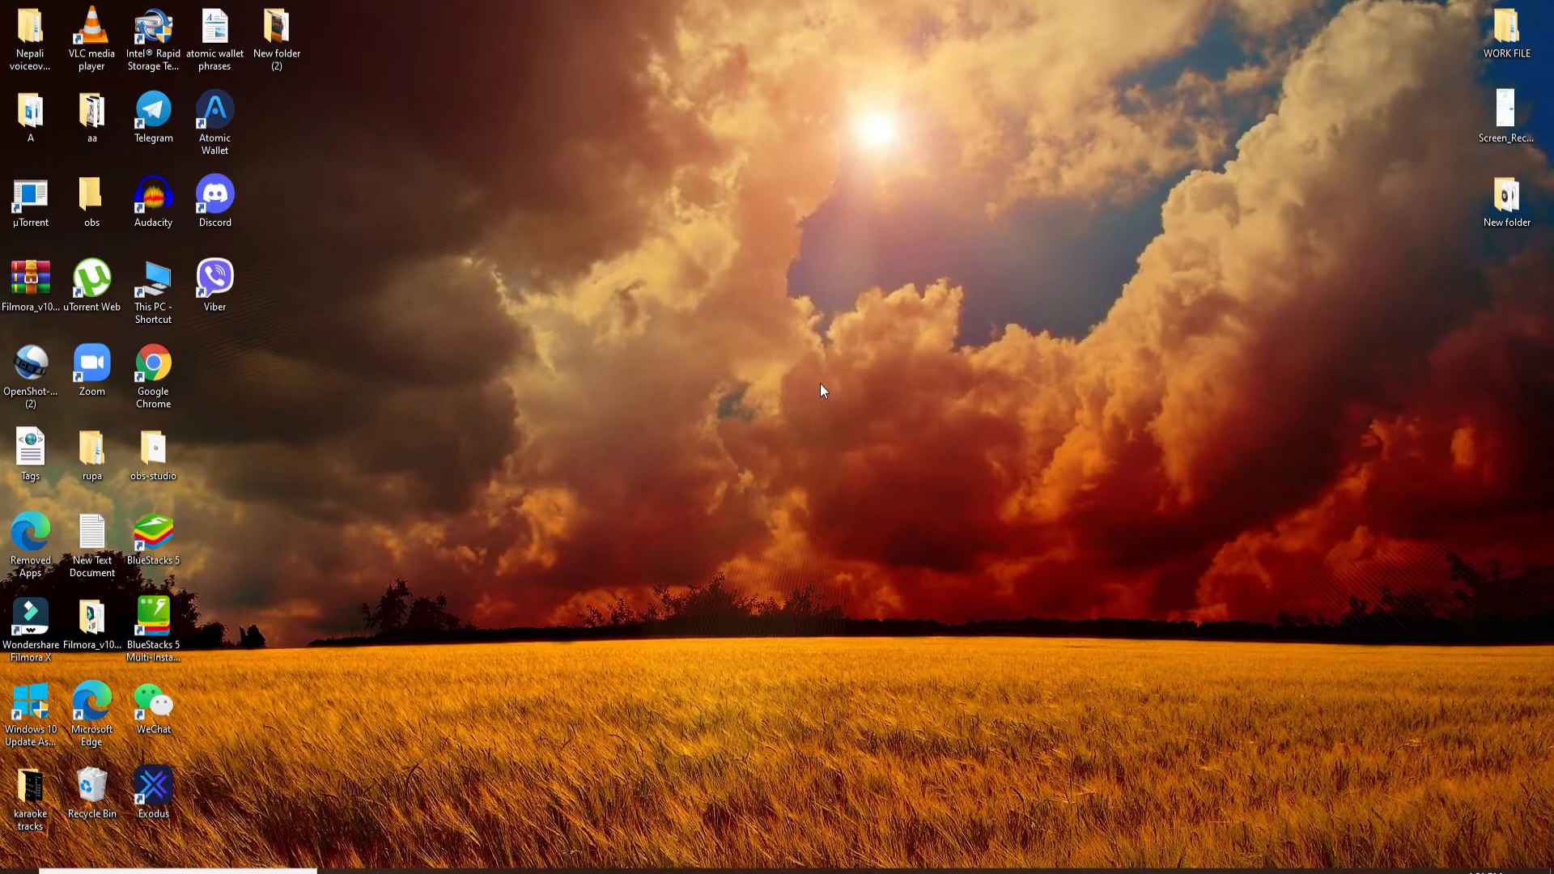
mouse_move(727, 741)
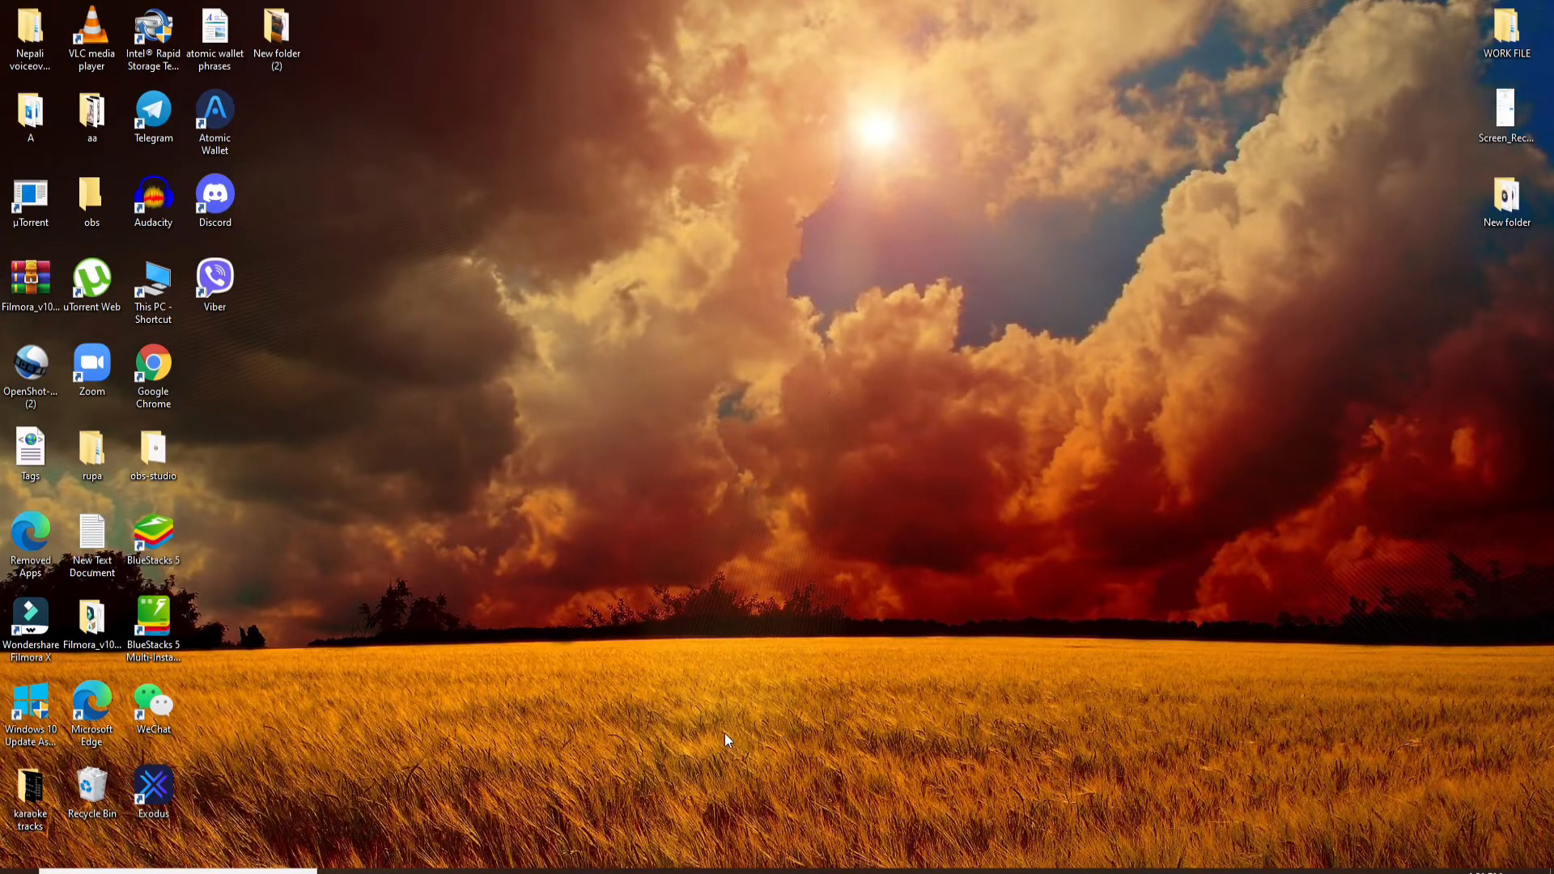
mouse_move(668, 861)
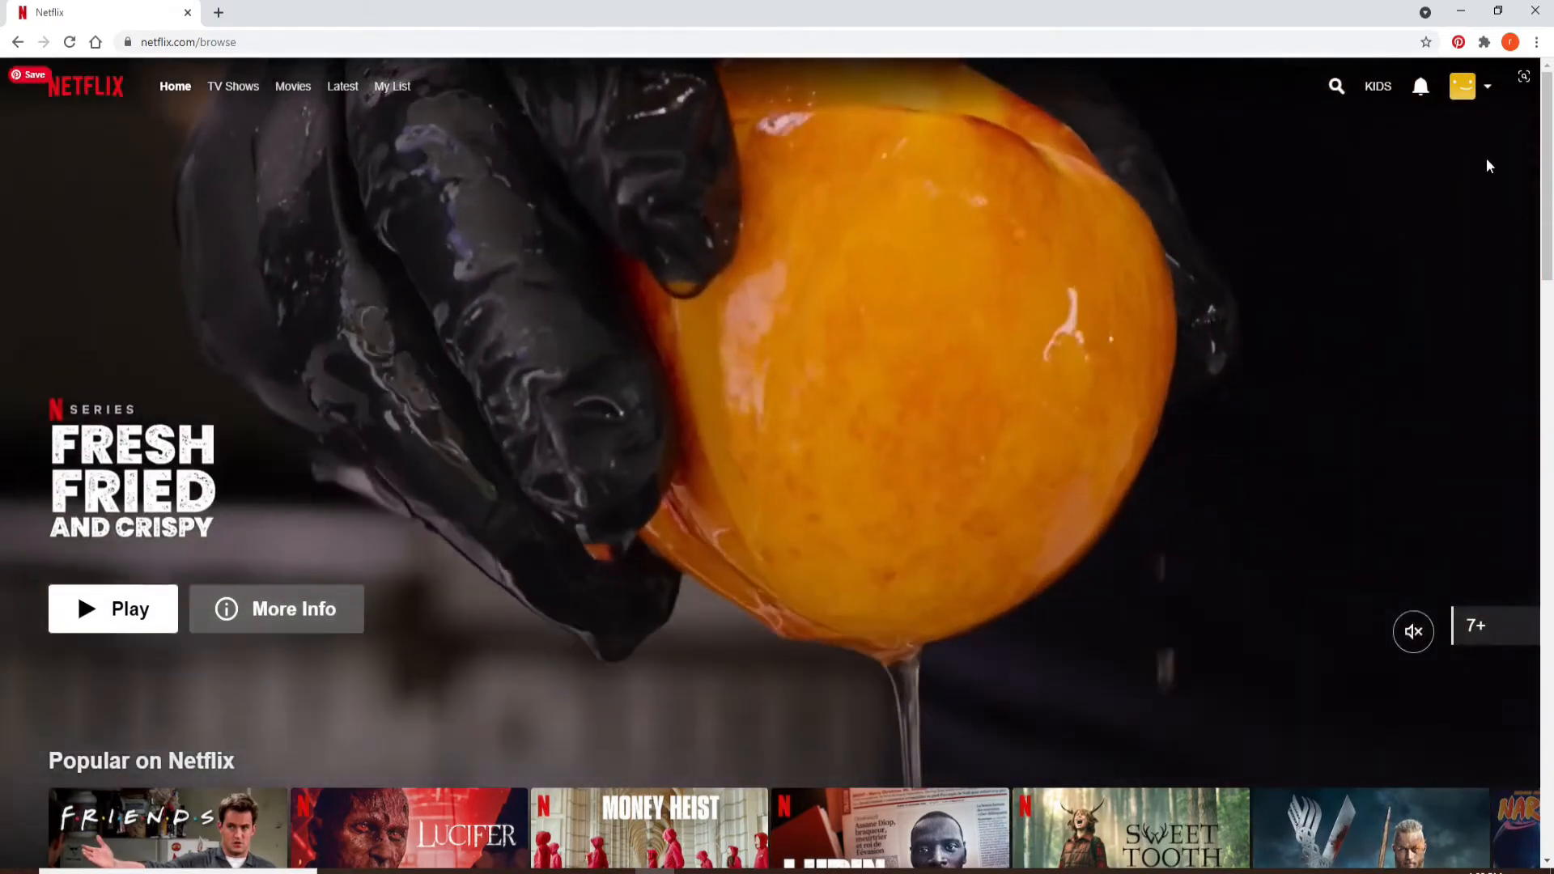
- From the profile avatar menu, choose Account to head to the account settings
left_click(1463, 86)
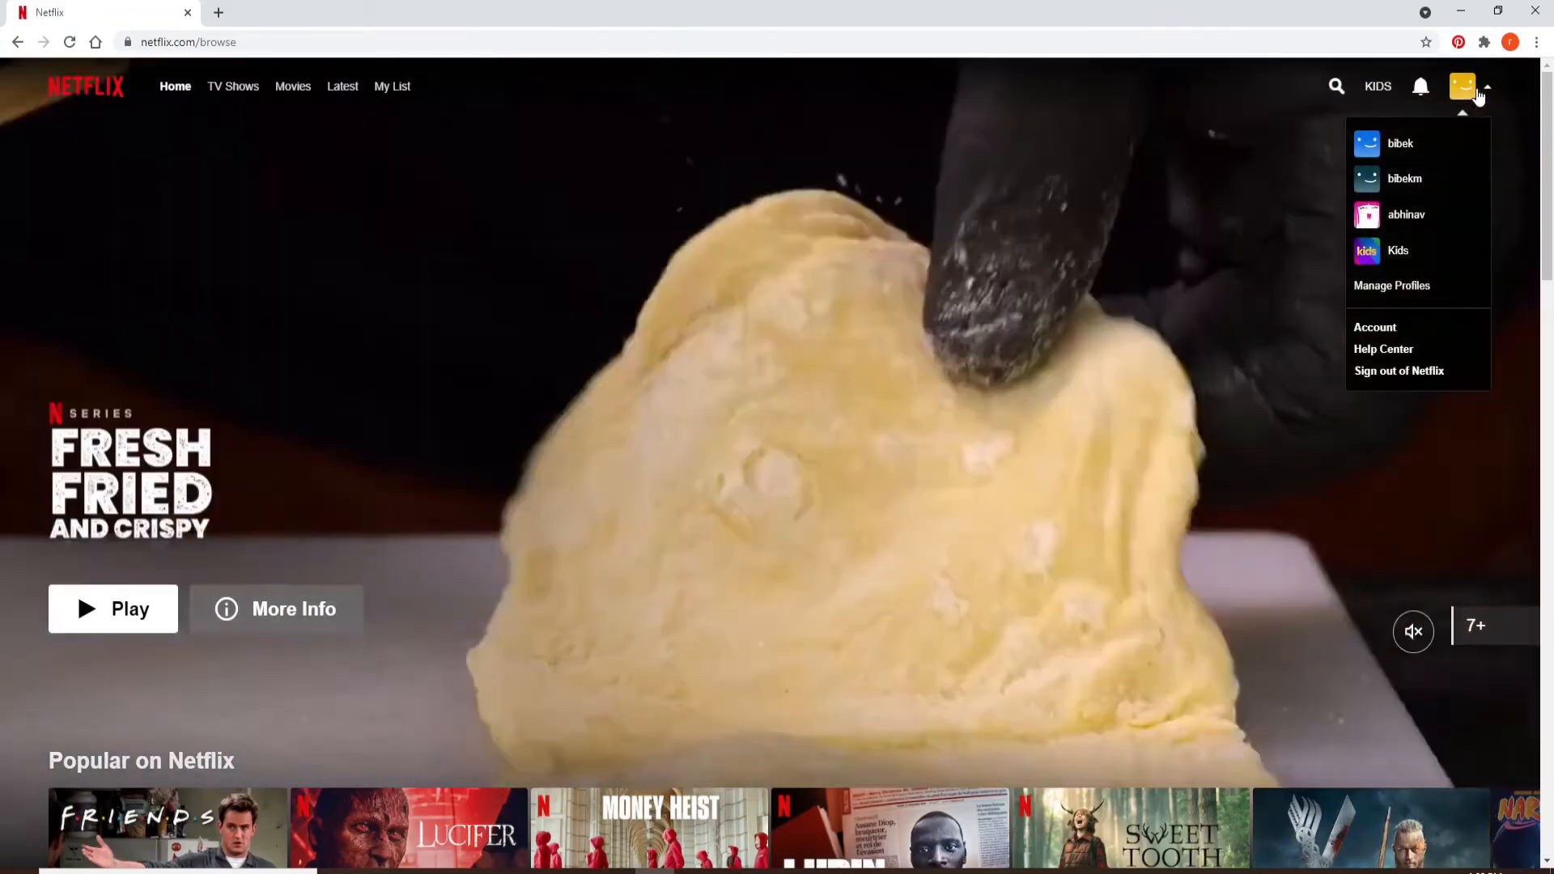
left_click(1374, 327)
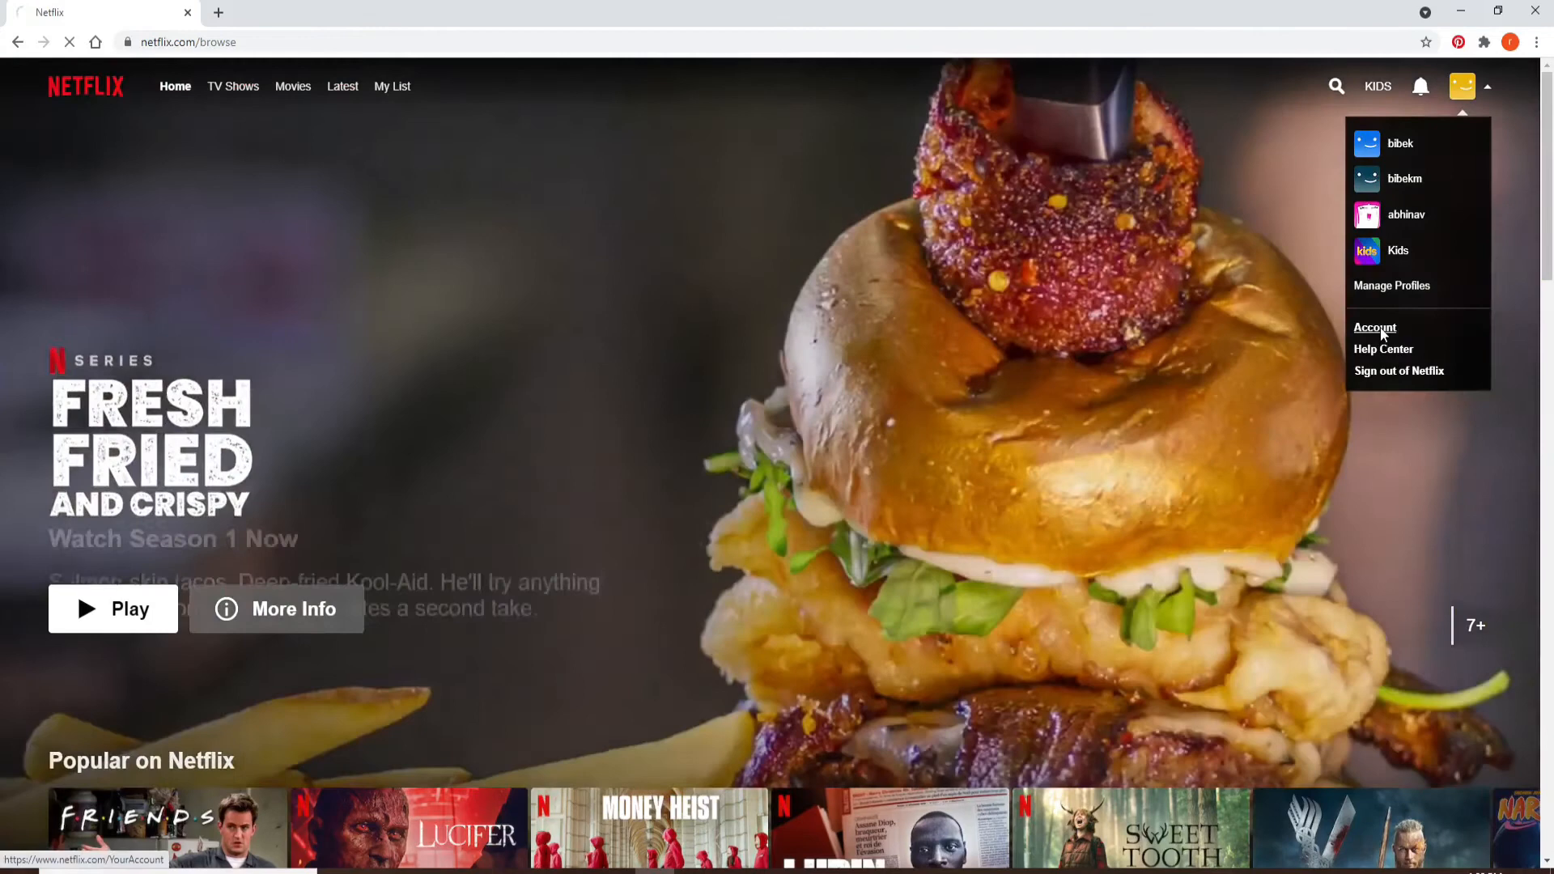
- Load the Account page with Membership & Billing, plan details and settings
left_click(1376, 327)
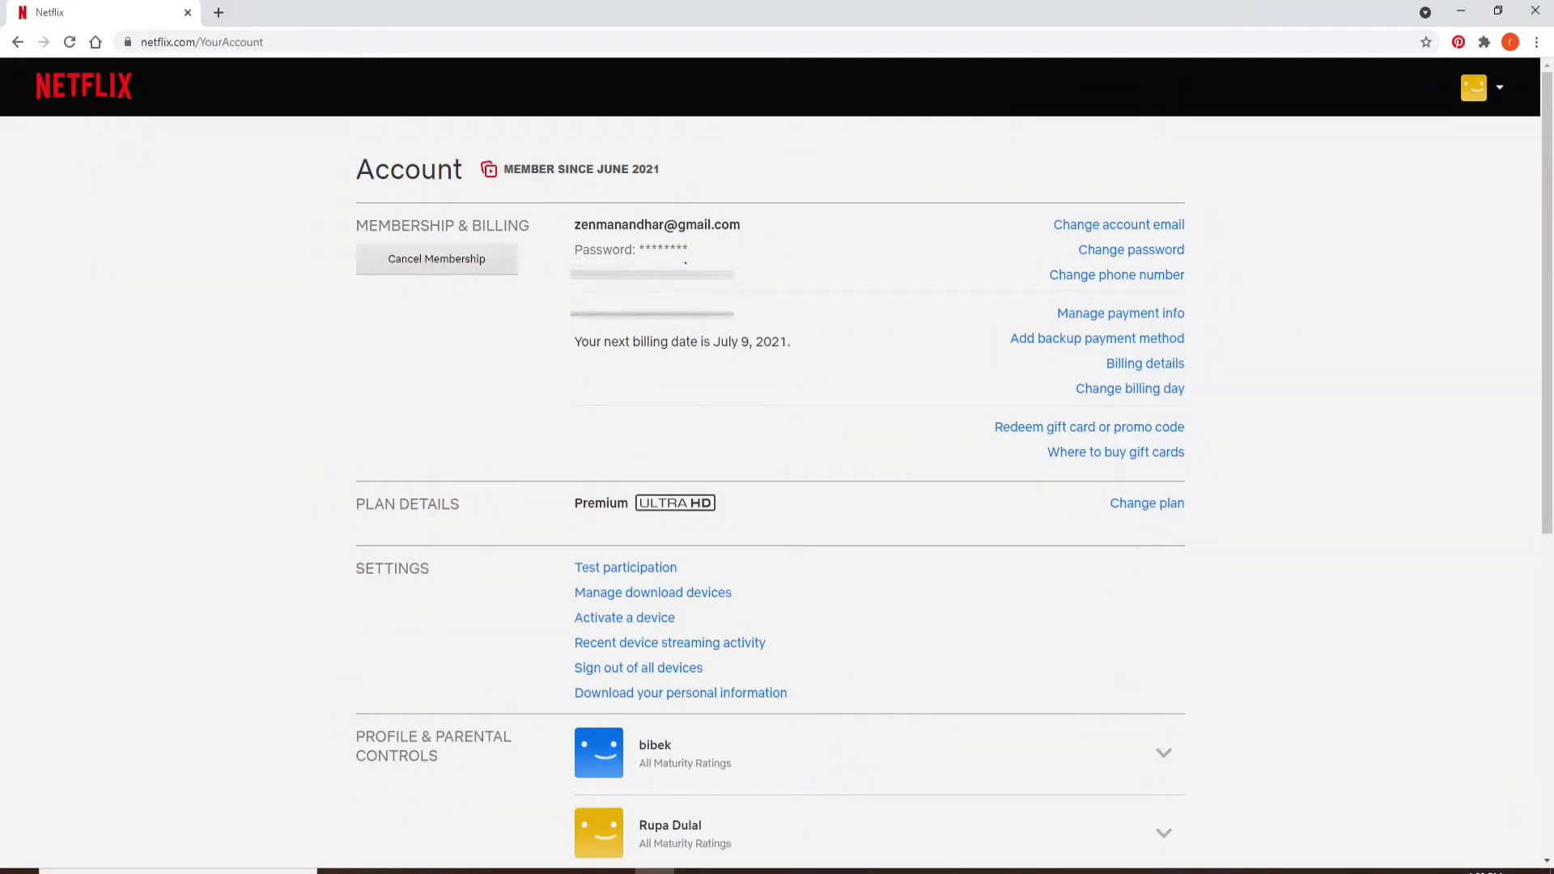
mouse_move(700, 254)
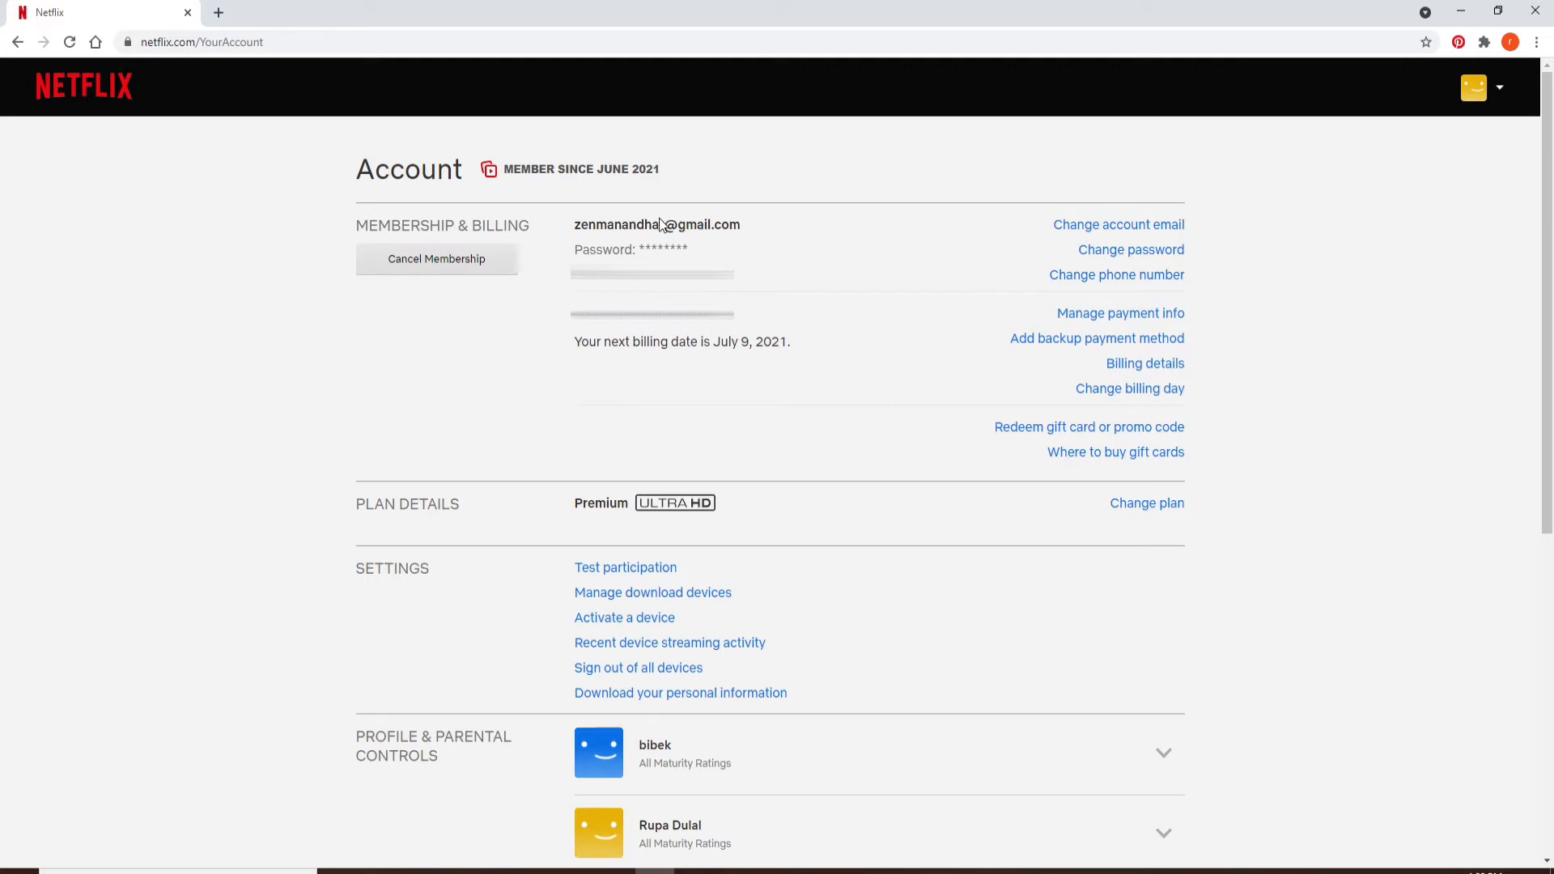
mouse_move(651, 253)
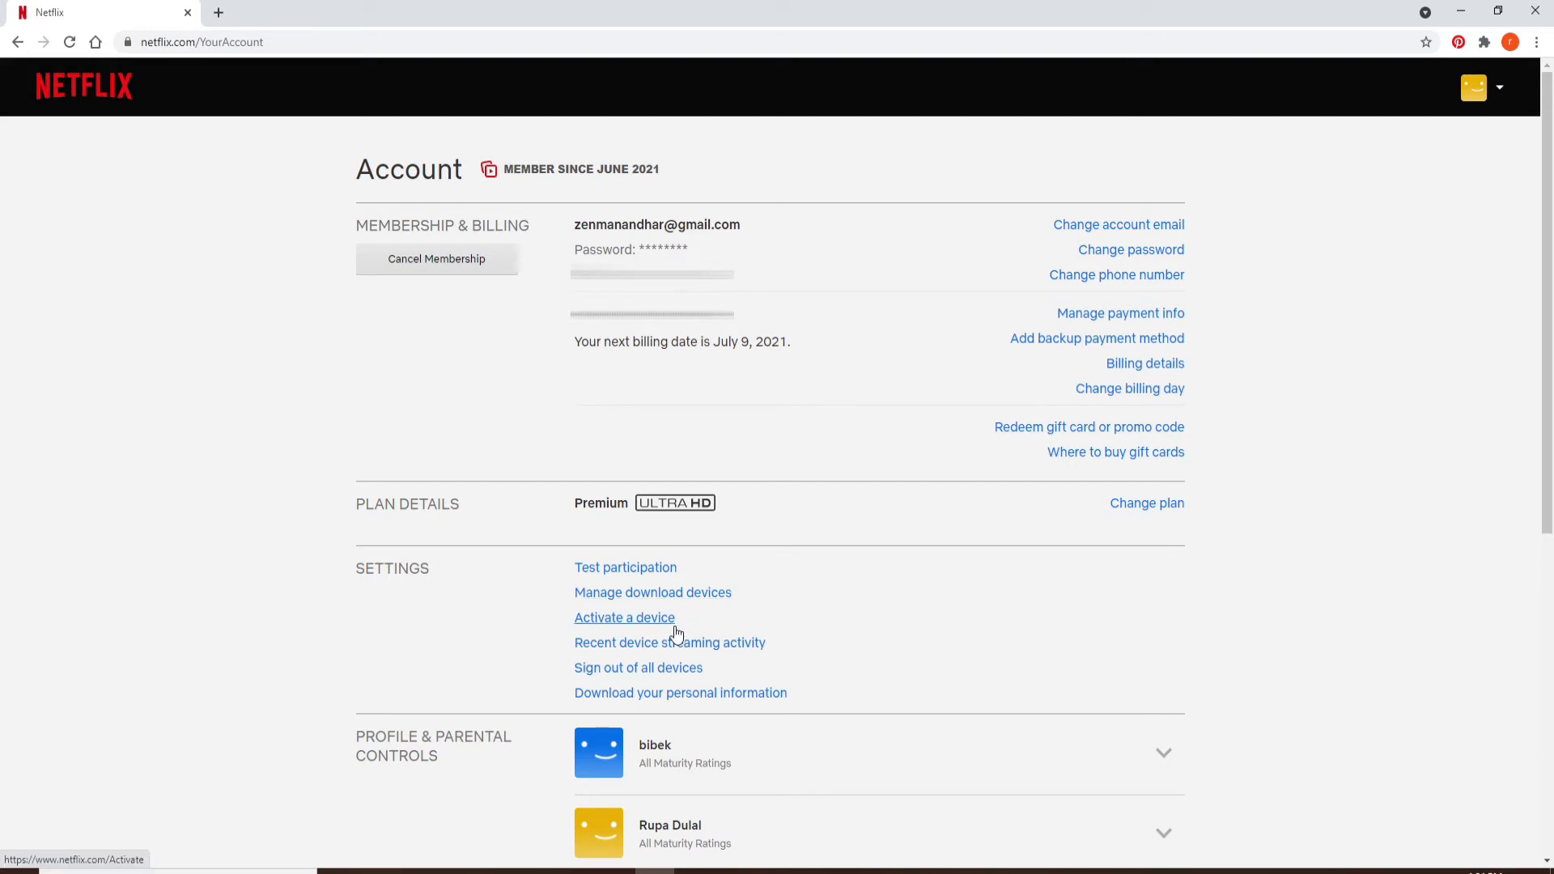
- Expand the second profile under Profile & Parental Controls, then go to Change password
scroll("down", 3)
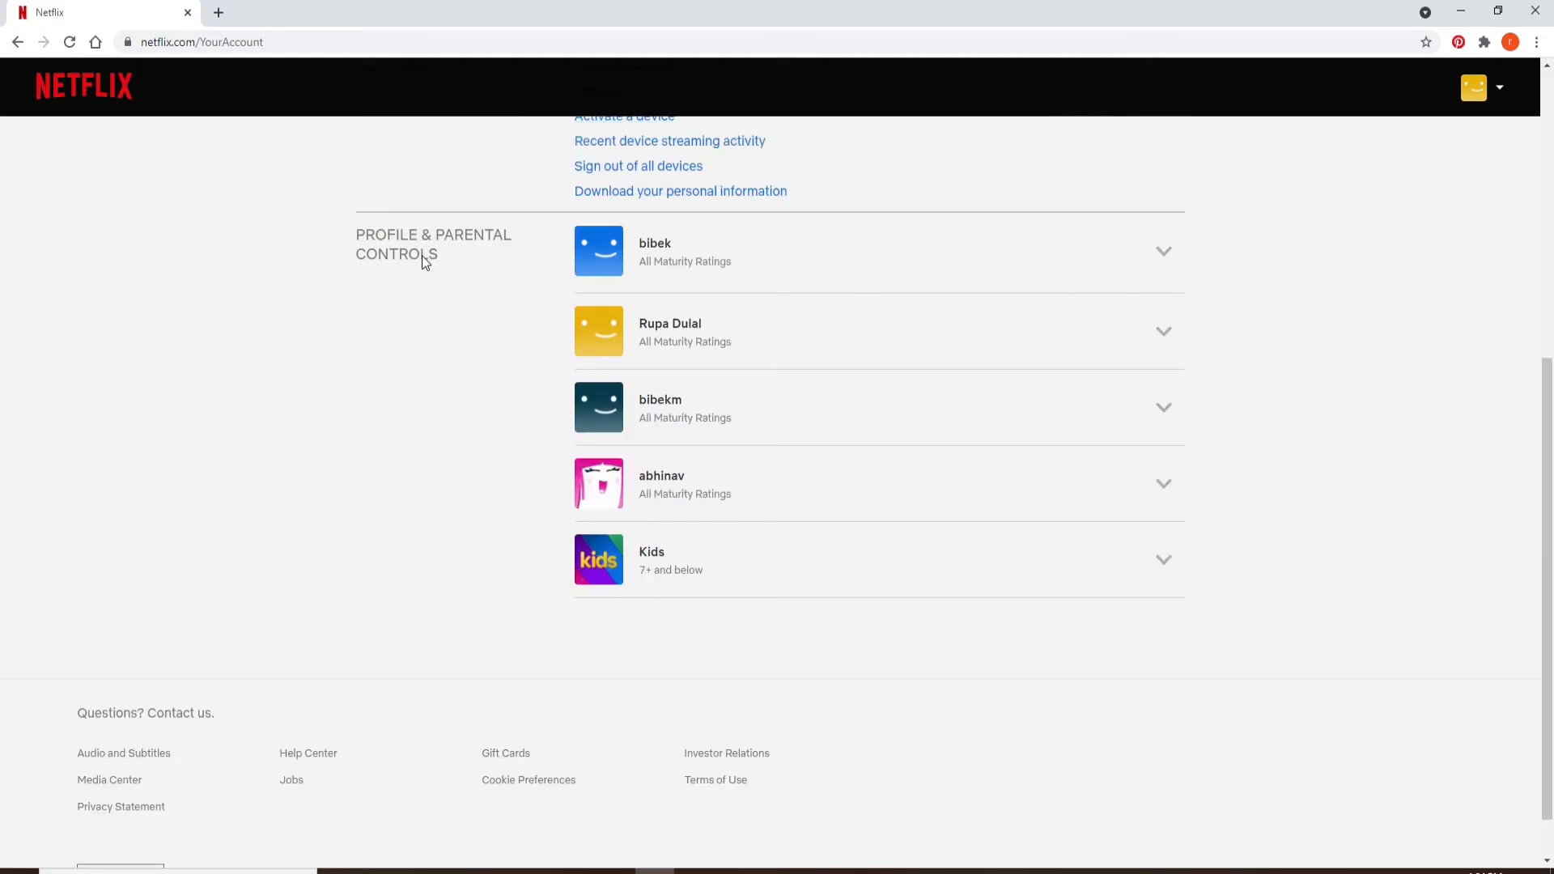
mouse_move(670, 526)
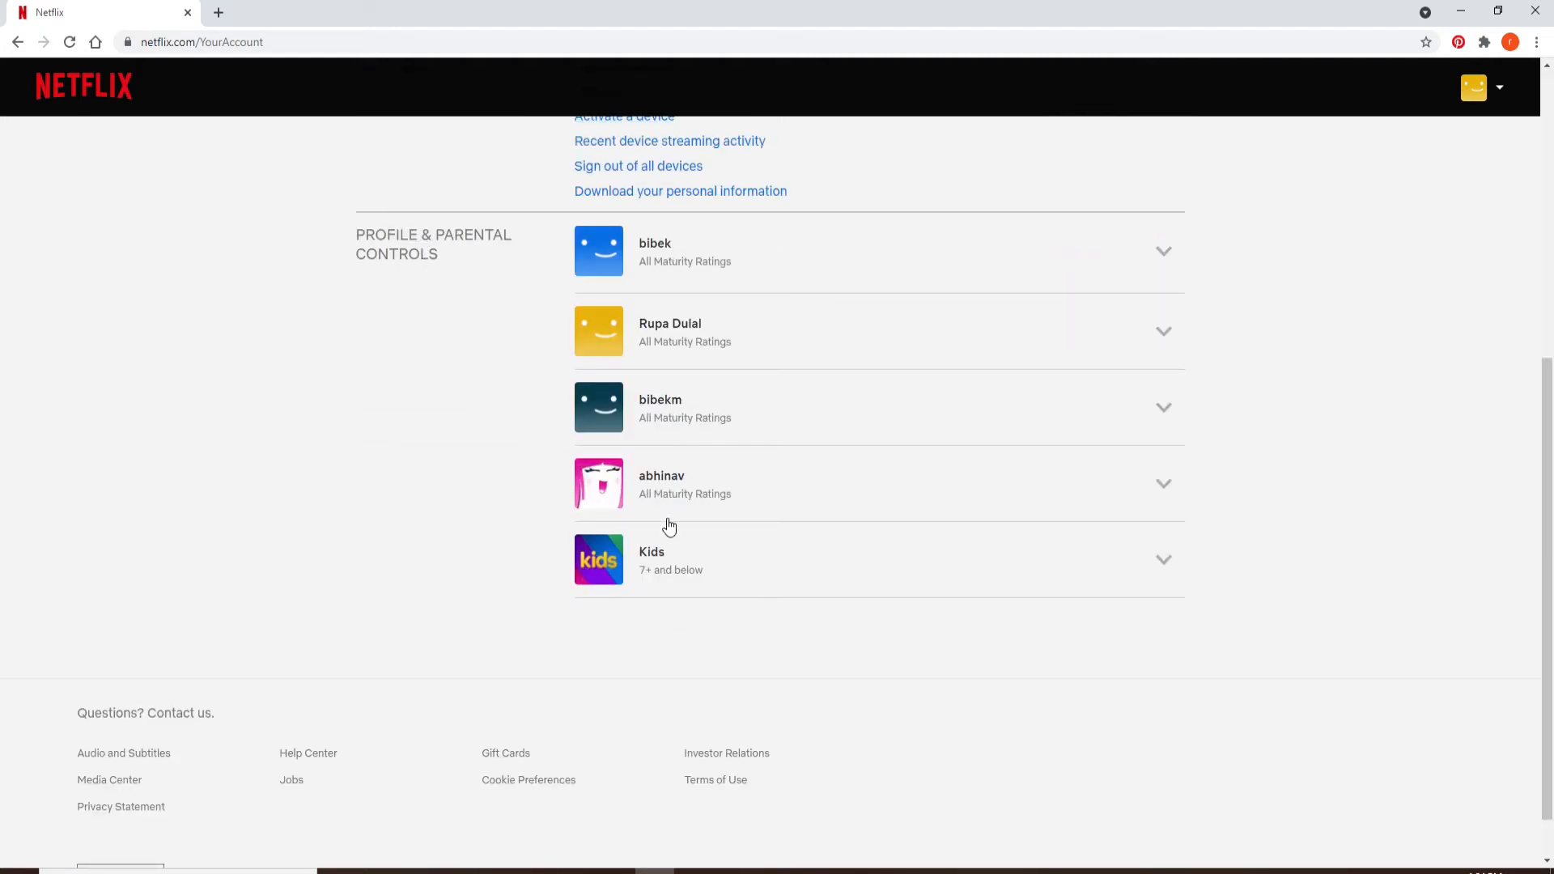
scroll("down", 3)
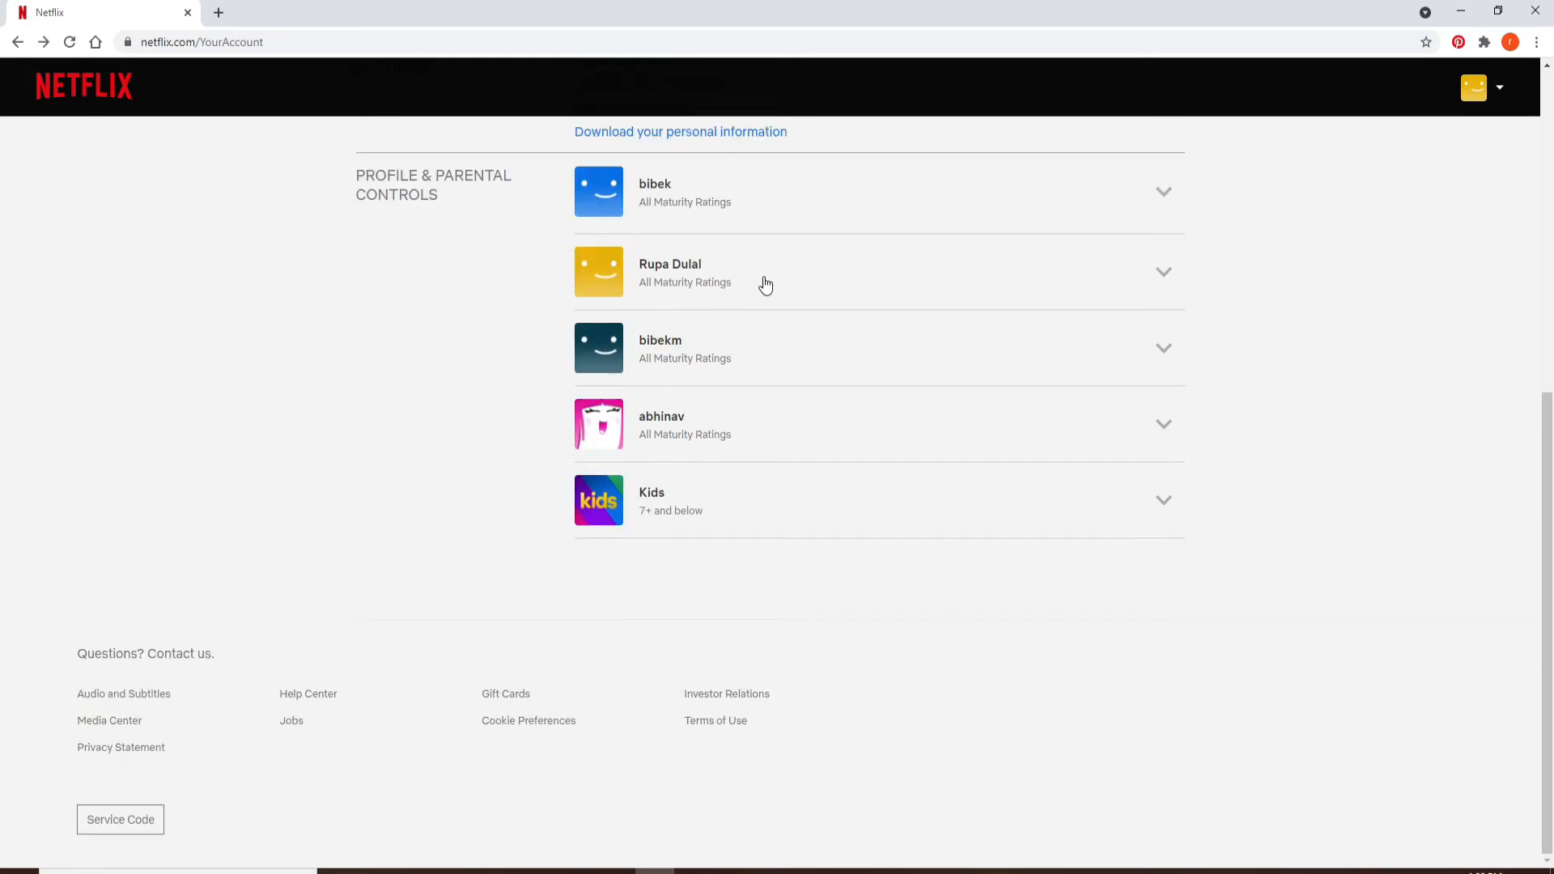
left_click(1162, 272)
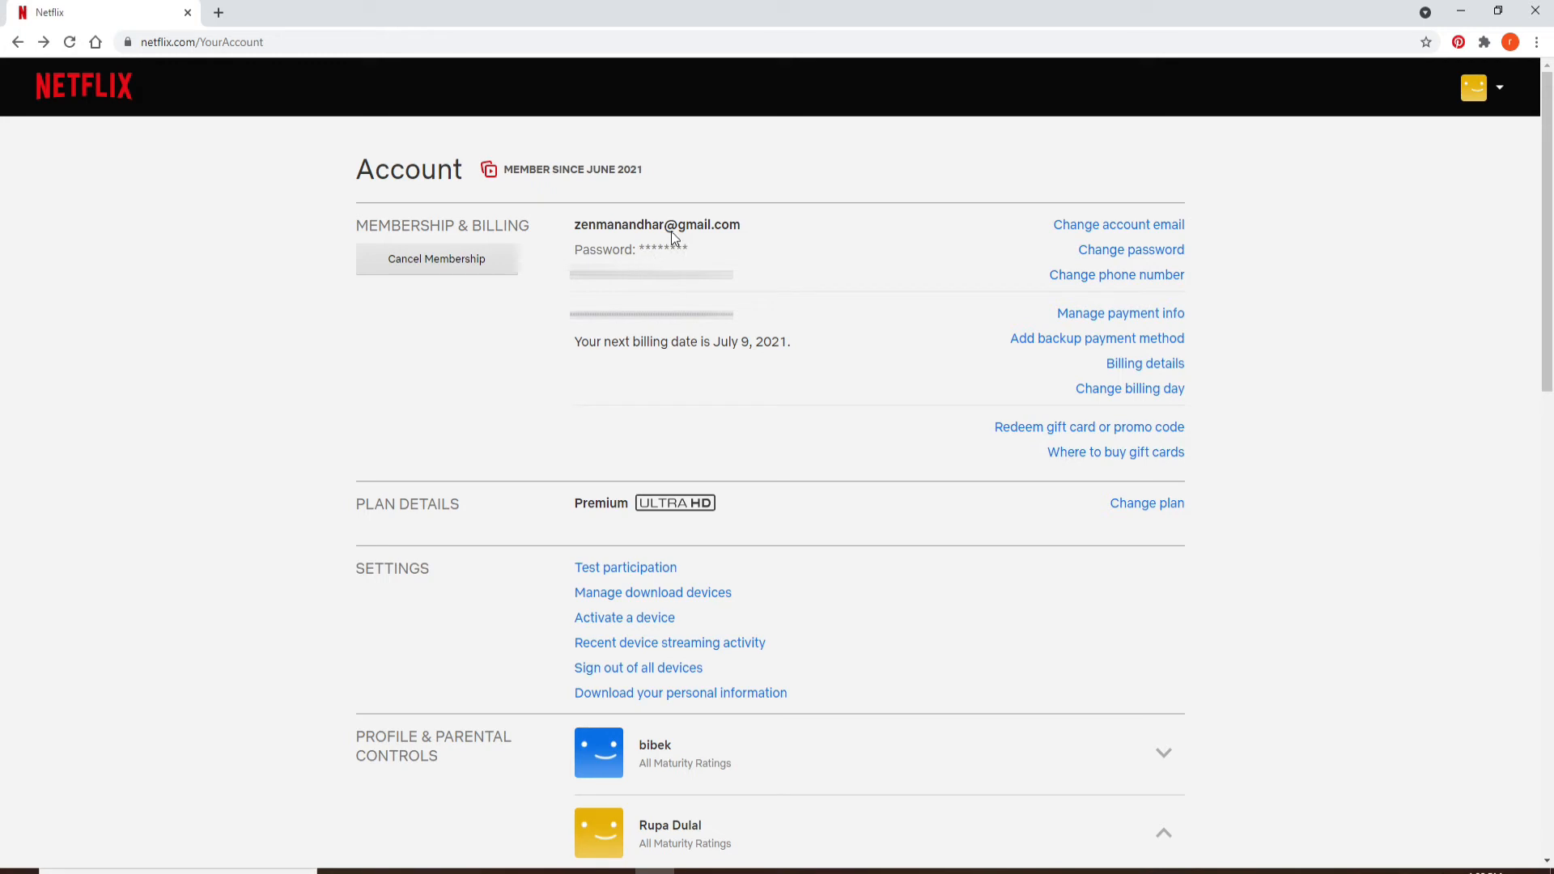
mouse_move(684, 250)
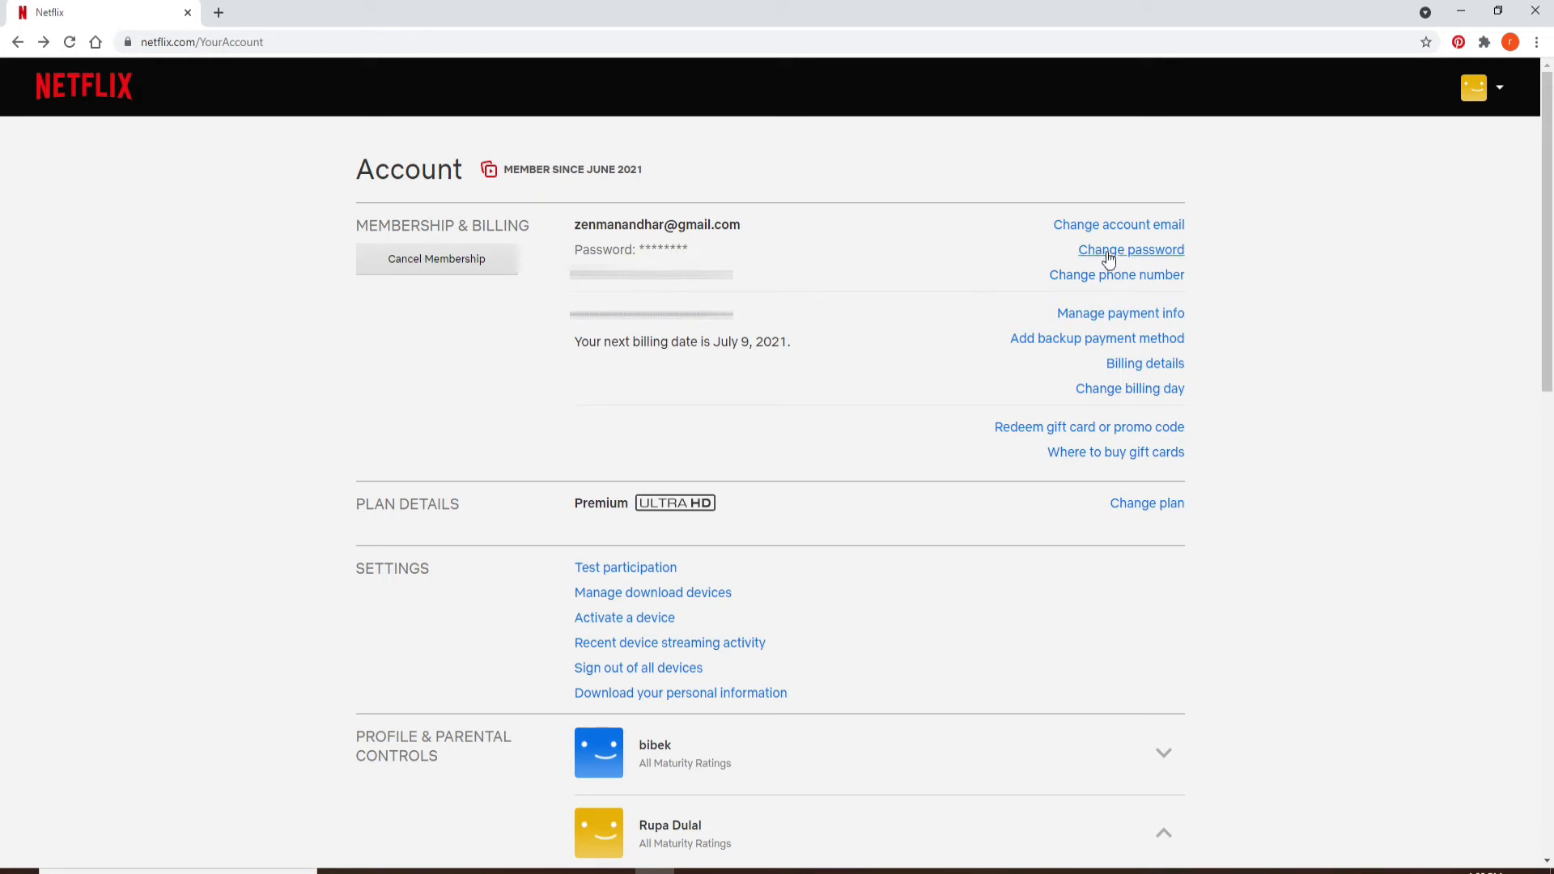
left_click(1133, 249)
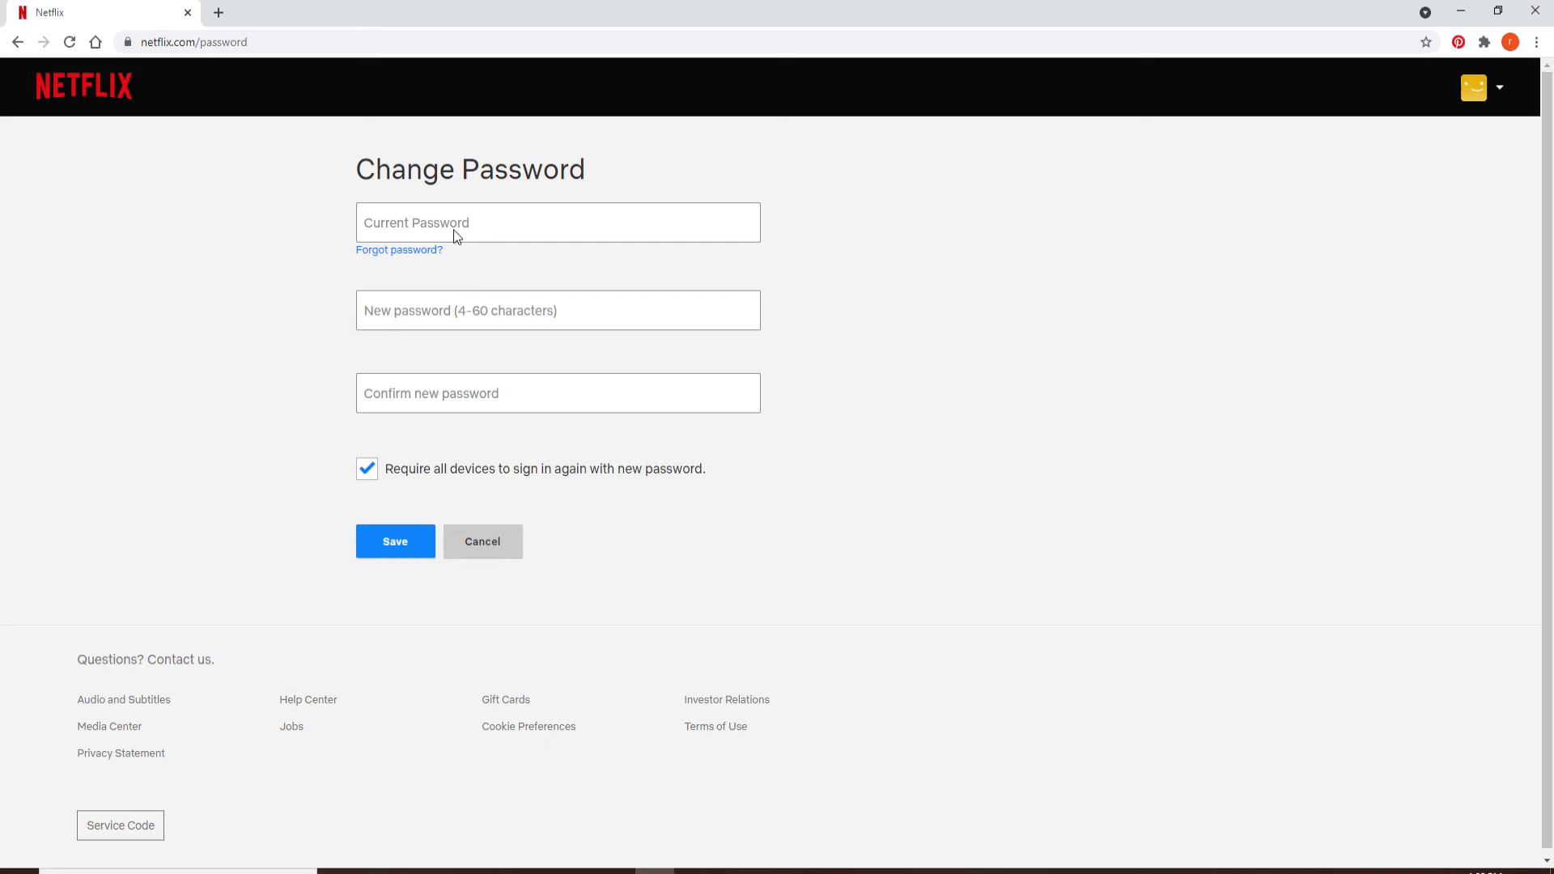
- Follow 'Forgot password?' to the Forgot Email/Password page with email reset selected
left_click(398, 249)
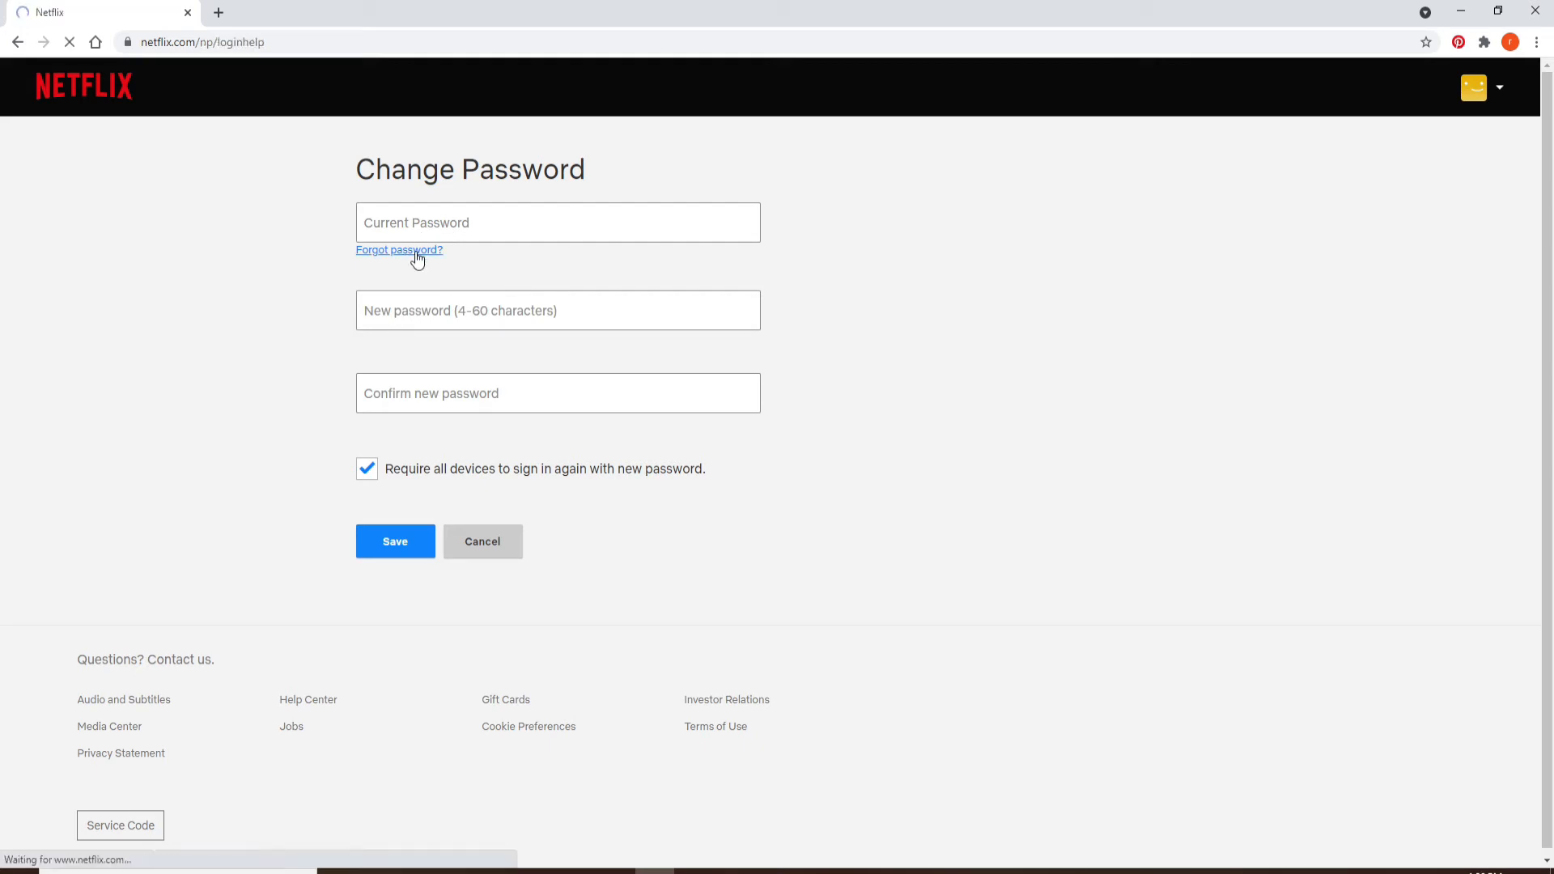
left_click(398, 249)
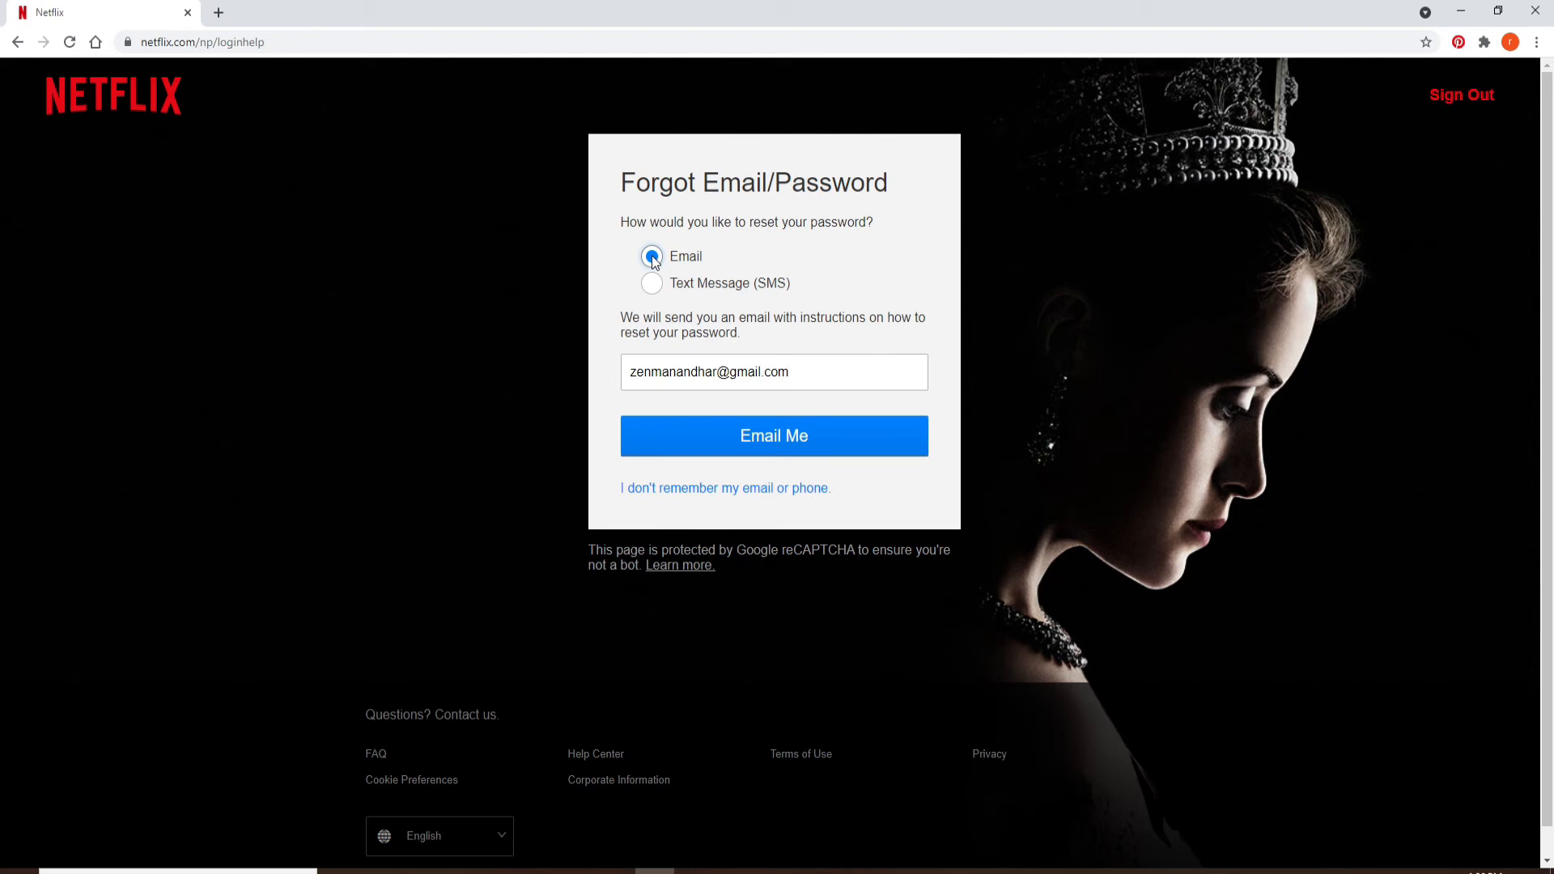
mouse_move(660, 291)
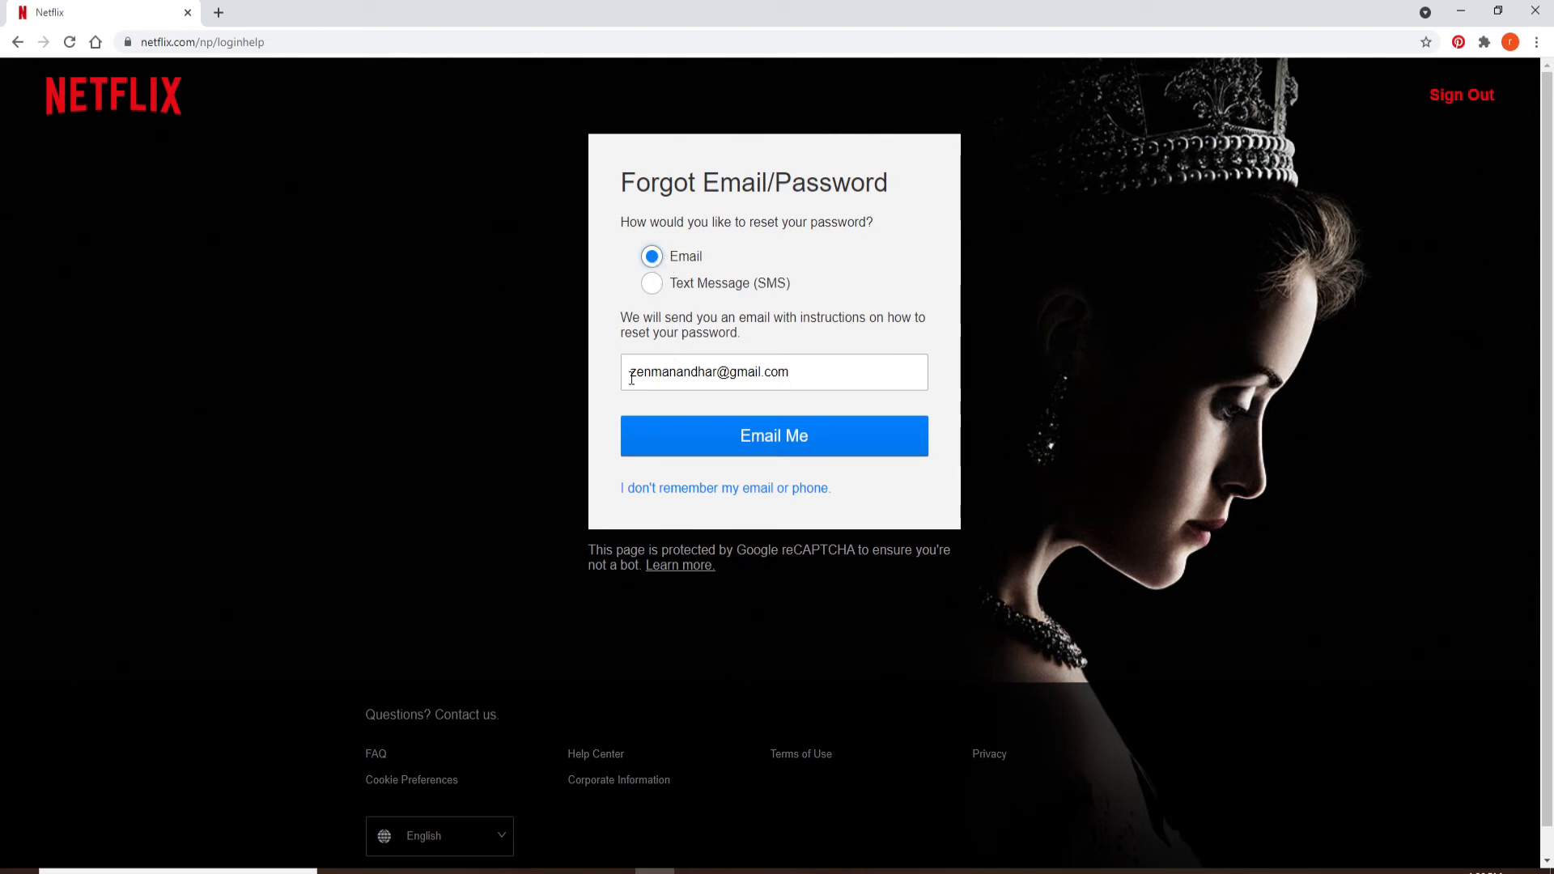
mouse_move(773, 440)
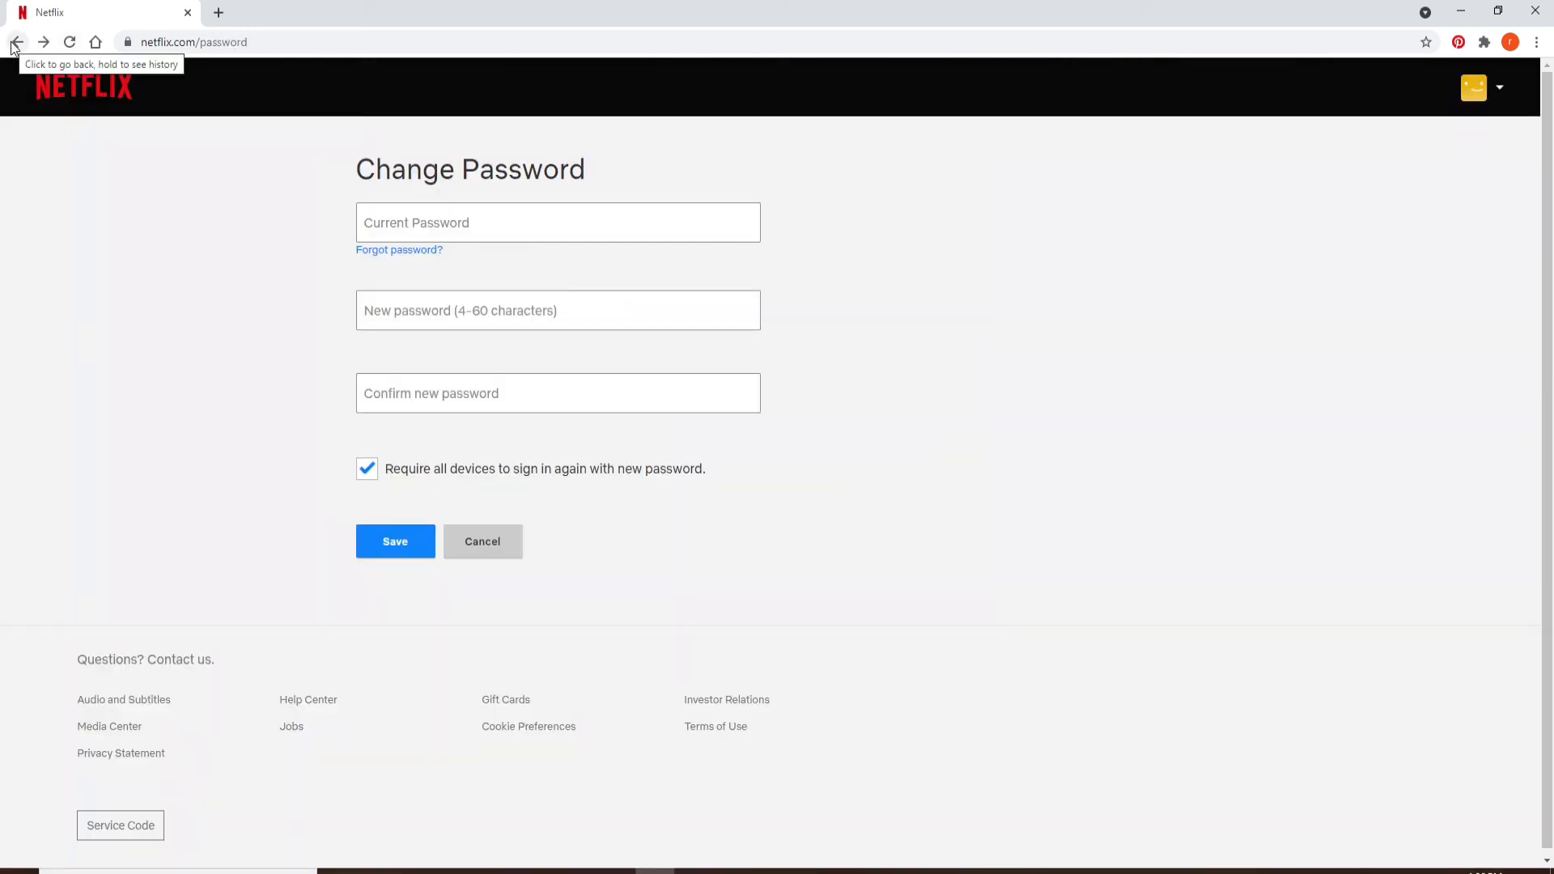
- Go back in the browser to the Account page without changing the password
left_click(23, 42)
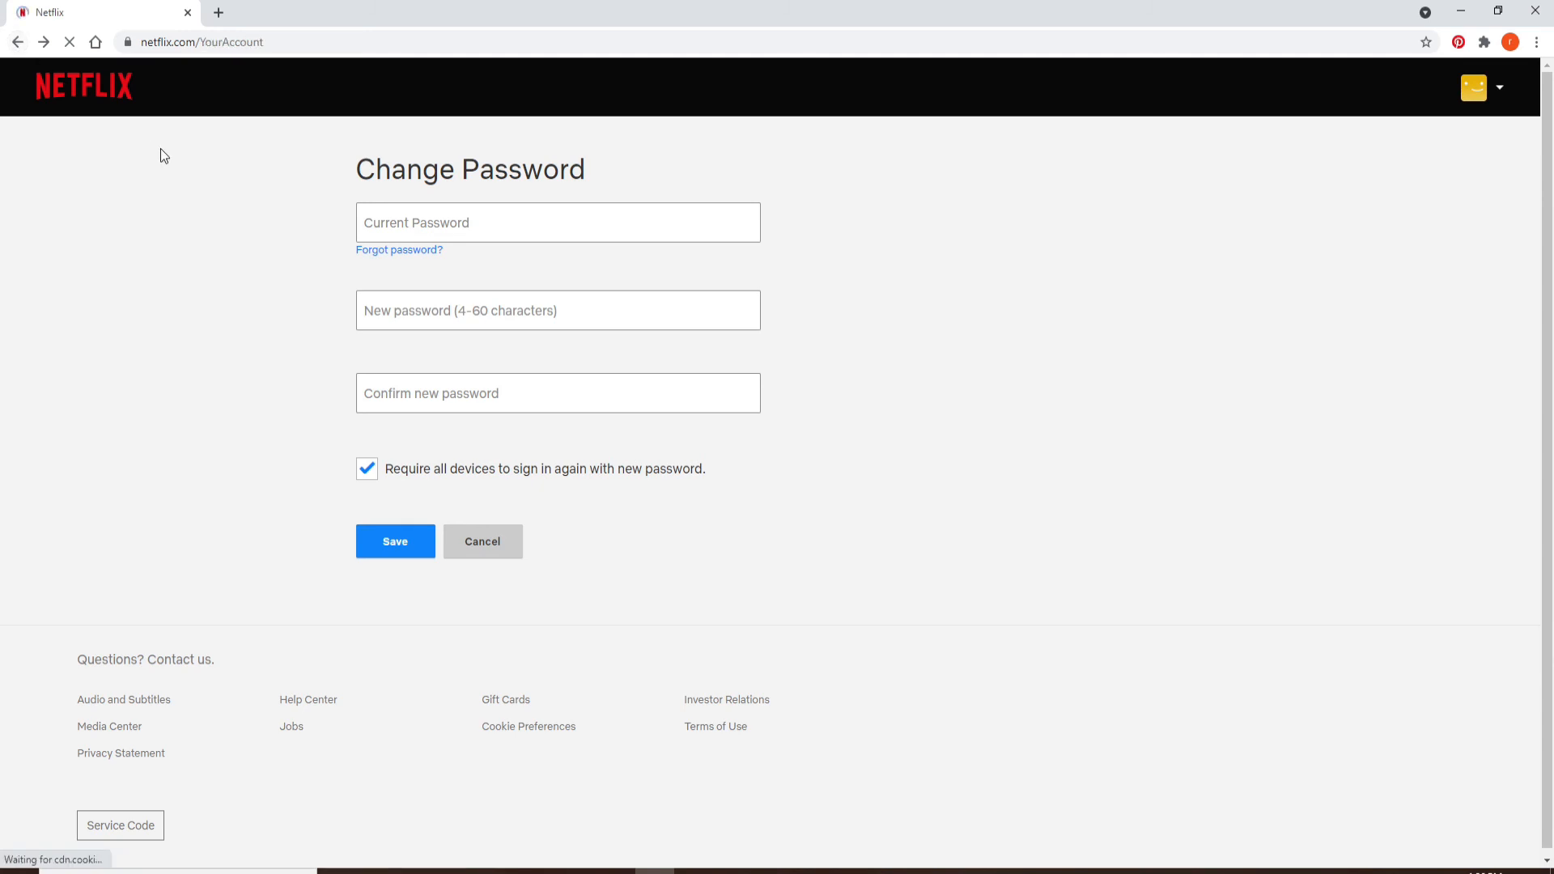
left_click(482, 540)
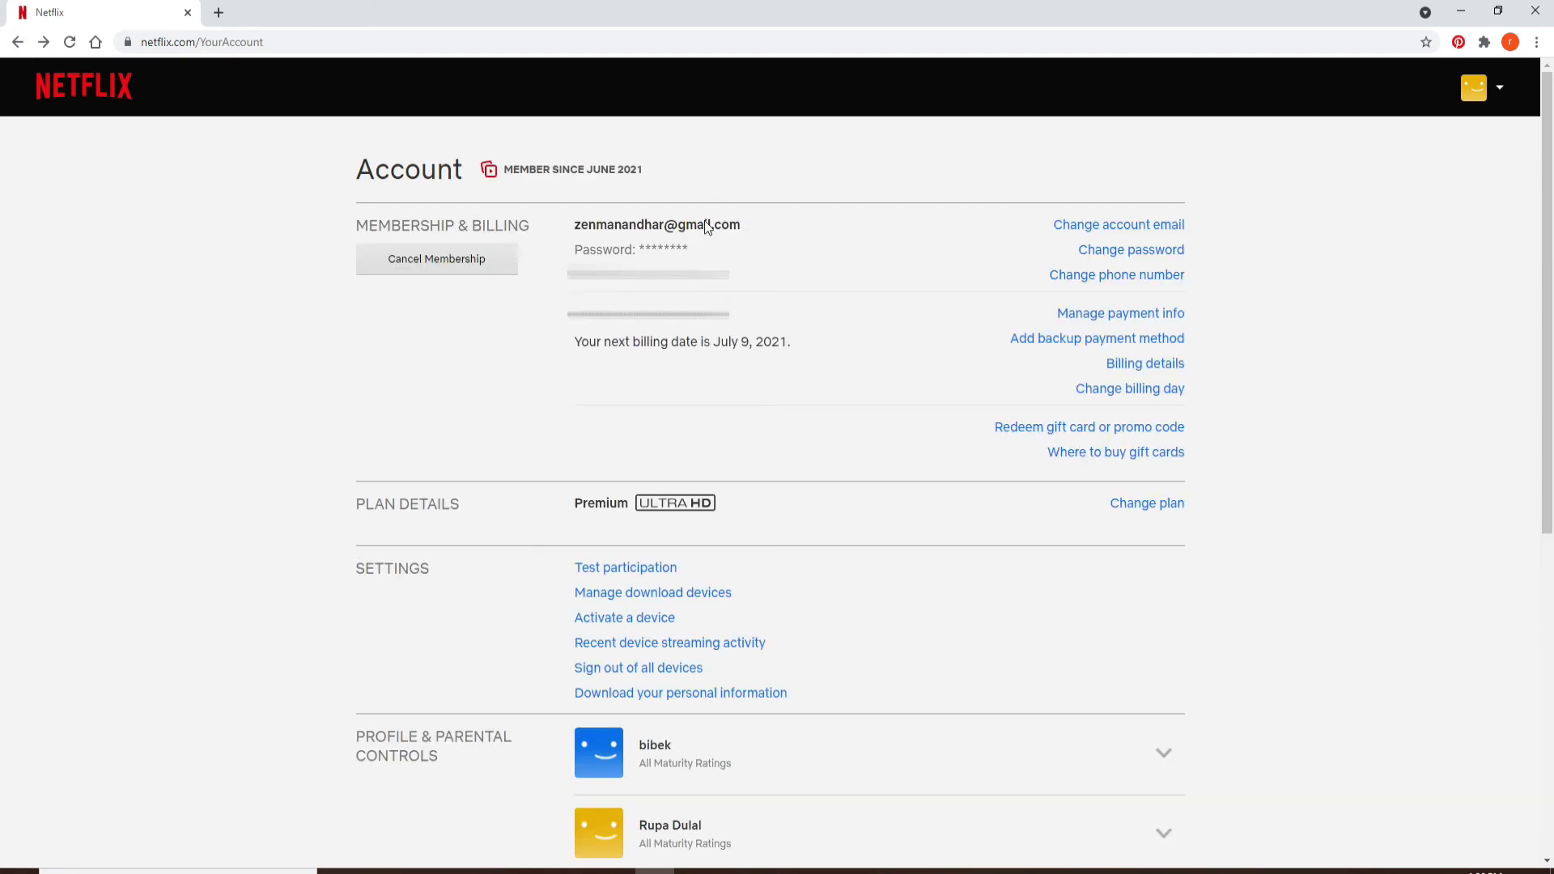
mouse_move(912, 202)
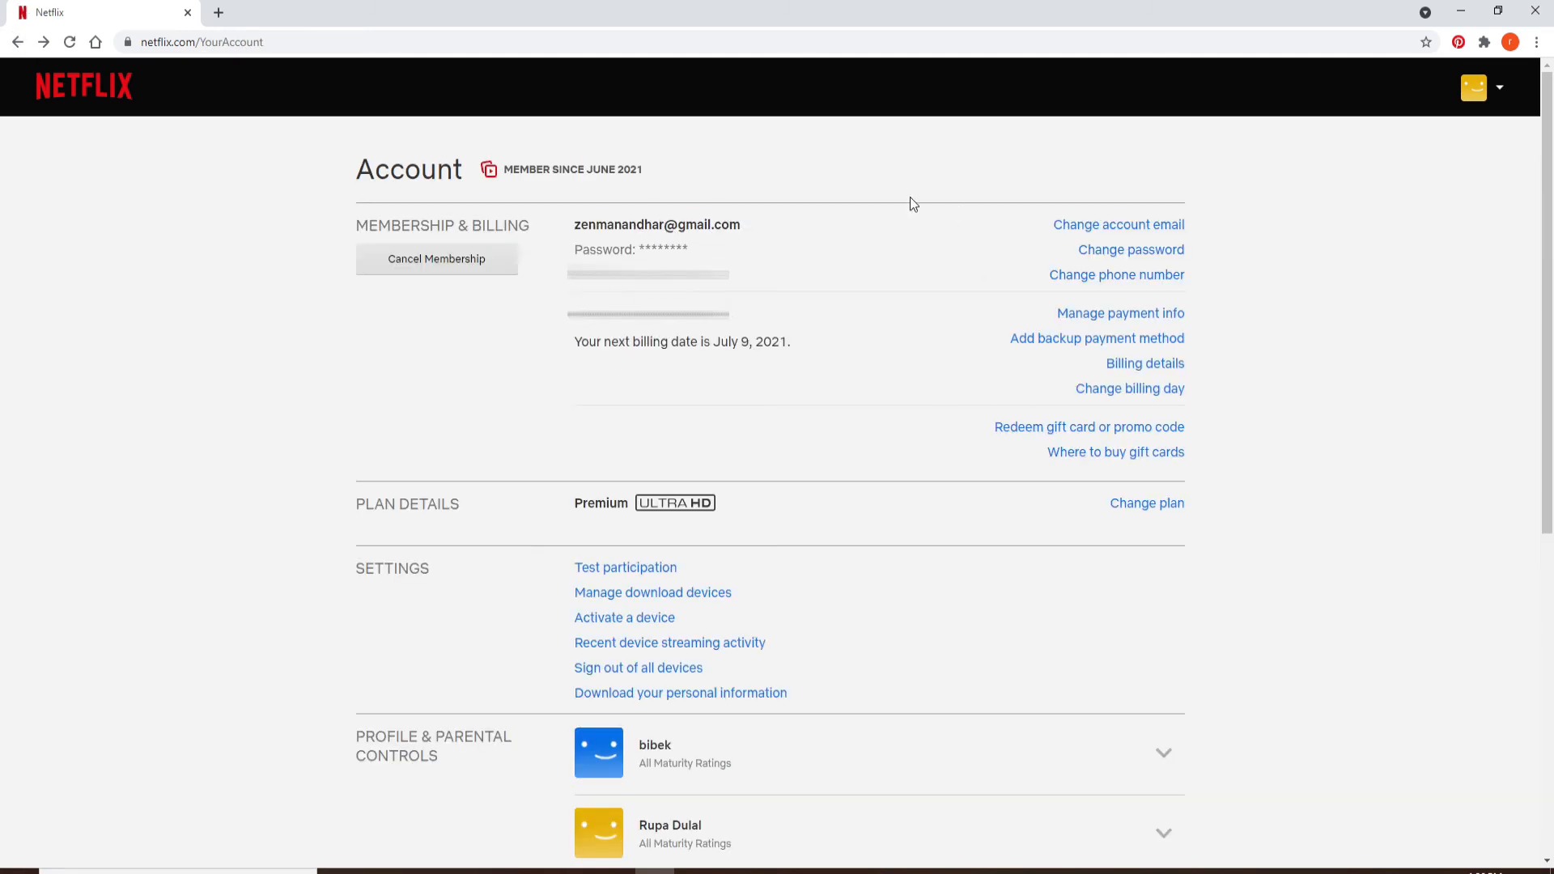